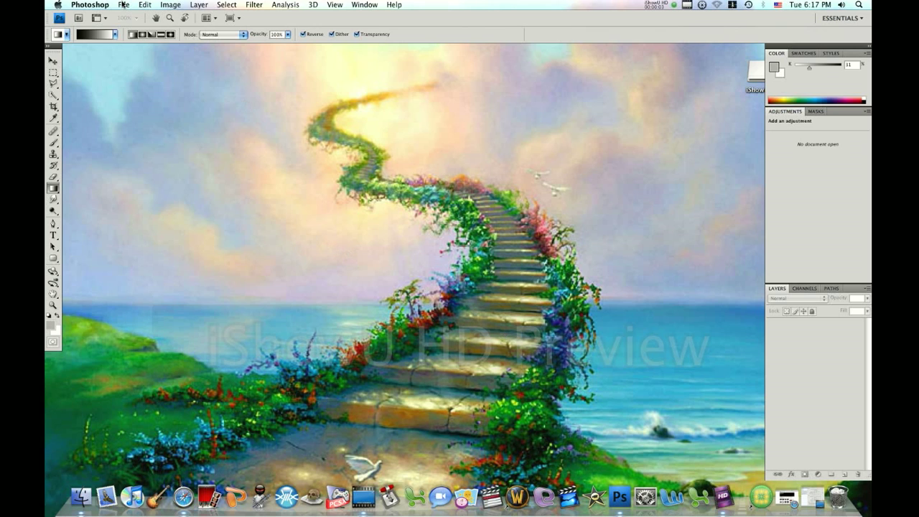
Show the File menu's list of commands
left_click(124, 4)
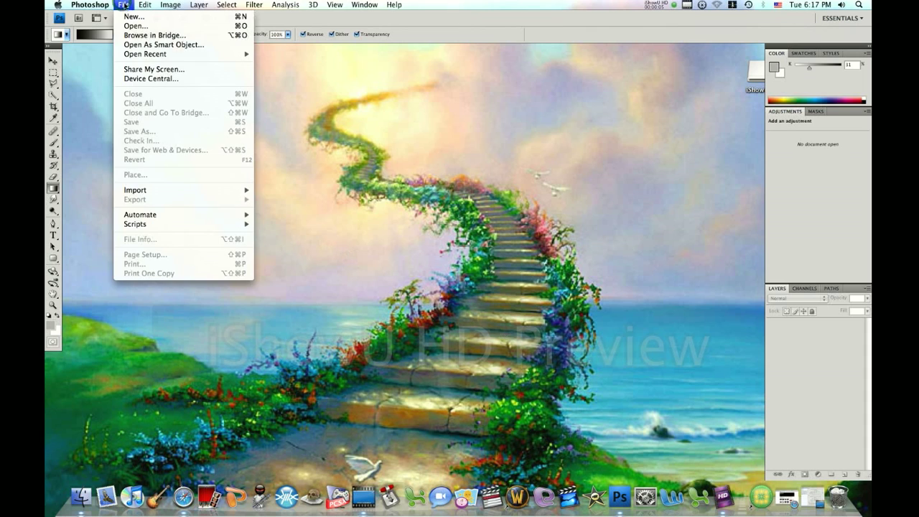
Create a new 1270×750 pixel document named 'Reflection'
left_click(133, 17)
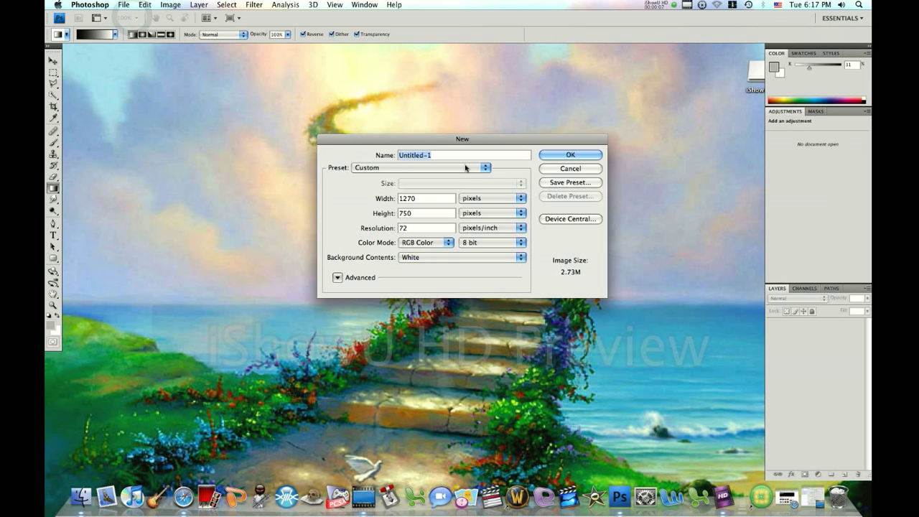
mouse_move(465, 167)
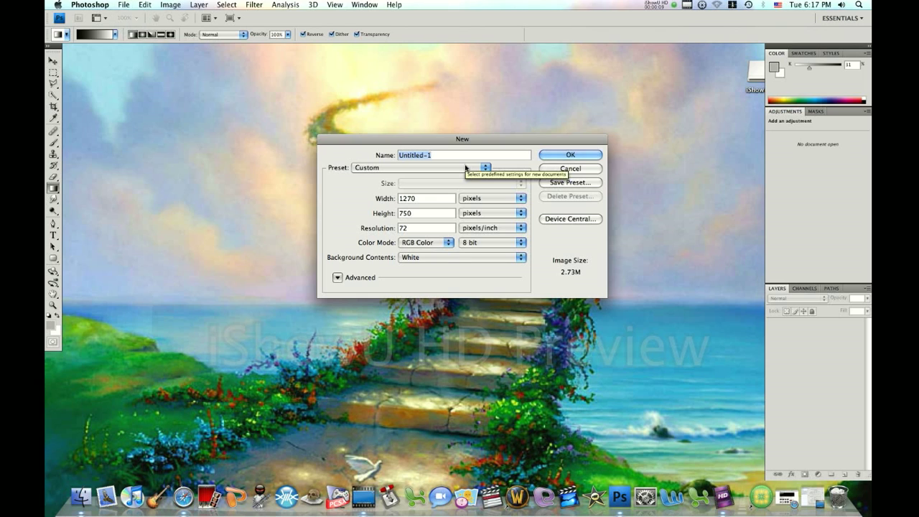
type("Refle")
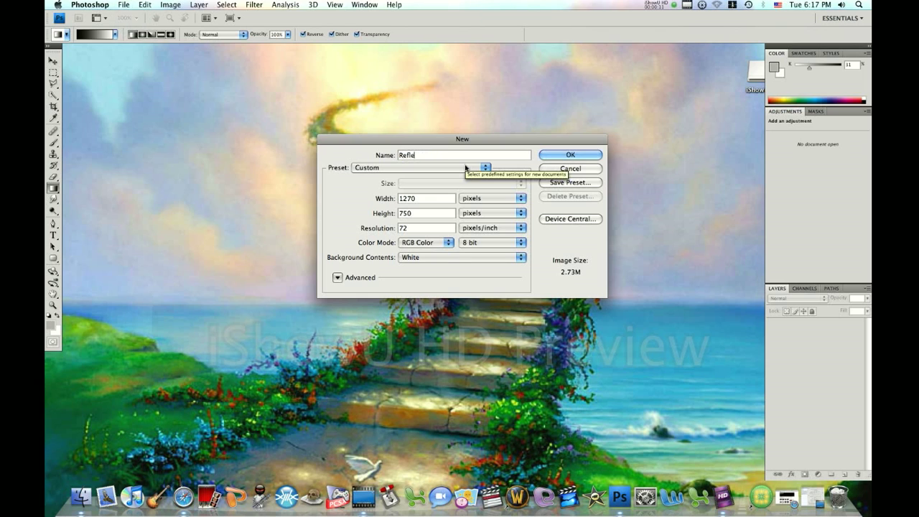
type("ction")
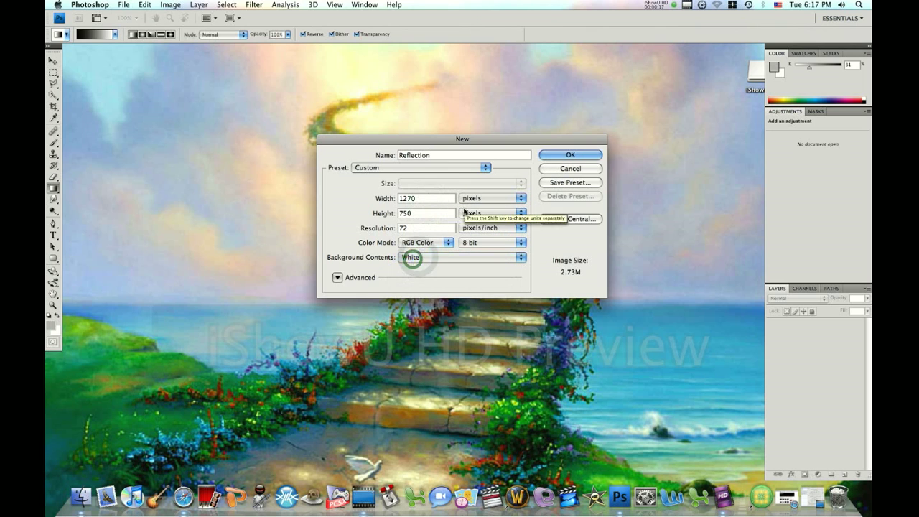
left_click(569, 155)
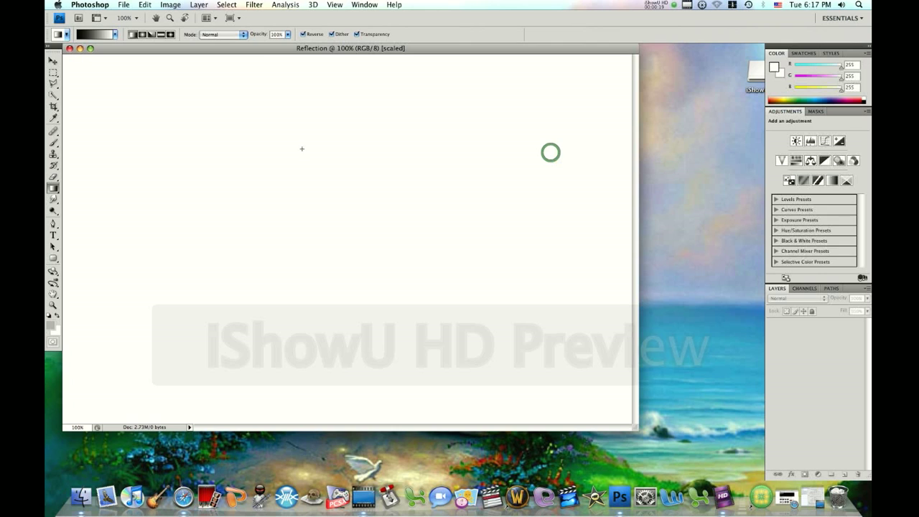
Fill the canvas background with solid black
left_click(144, 5)
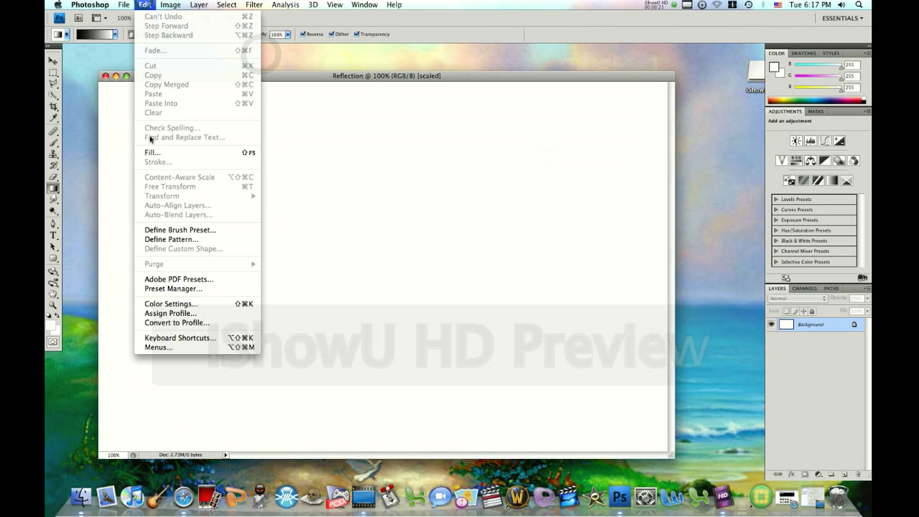
left_click(152, 153)
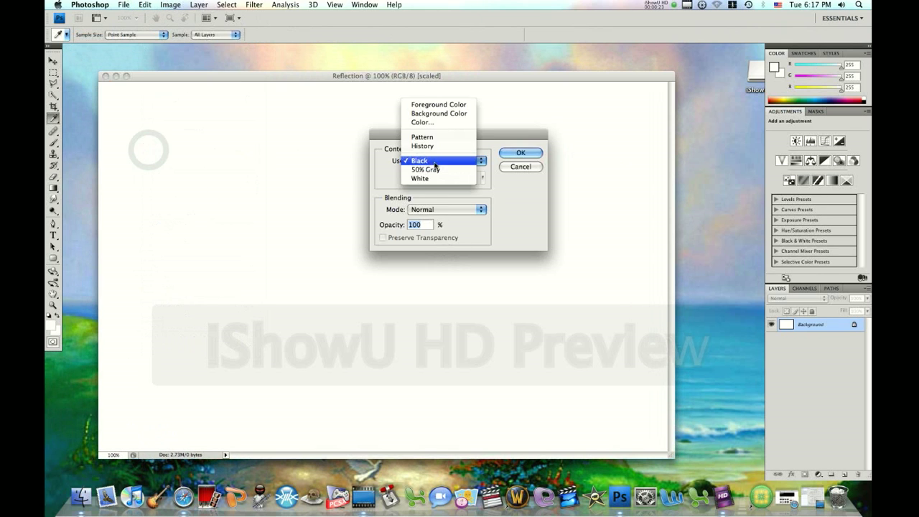
left_click(520, 152)
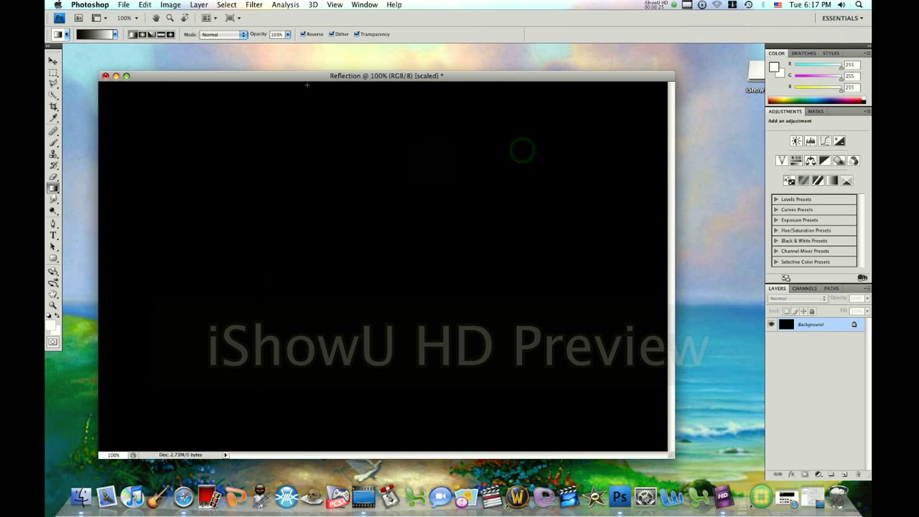
Add white type 'The Guitar Man2' across the middle of the black canvas and commit it
left_click(52, 235)
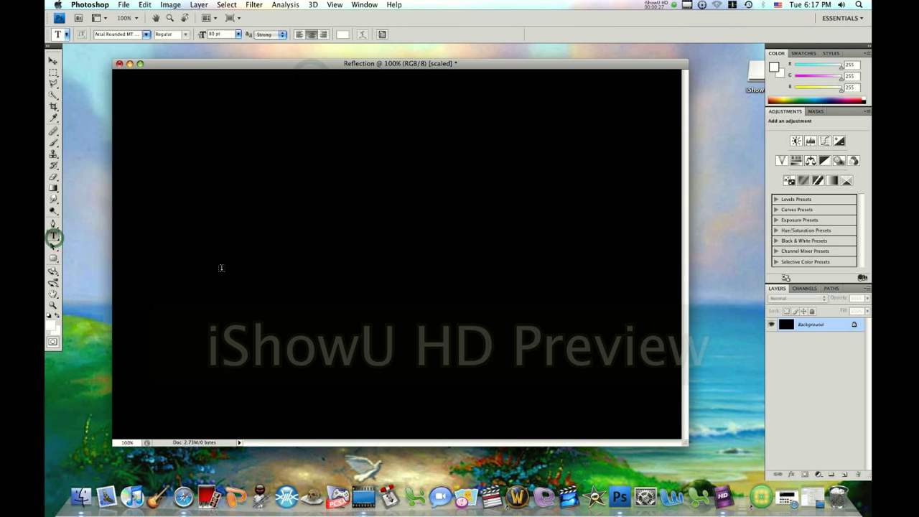
left_click(179, 270)
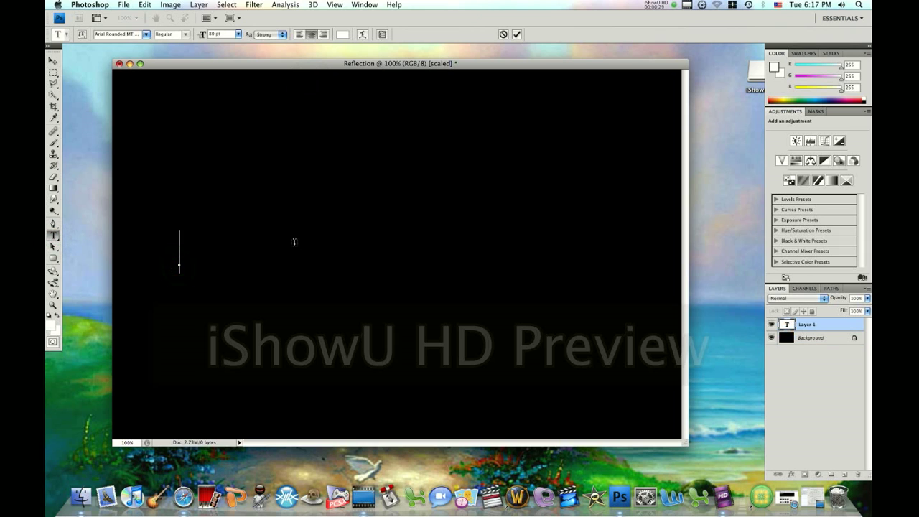
type("e Guitar M")
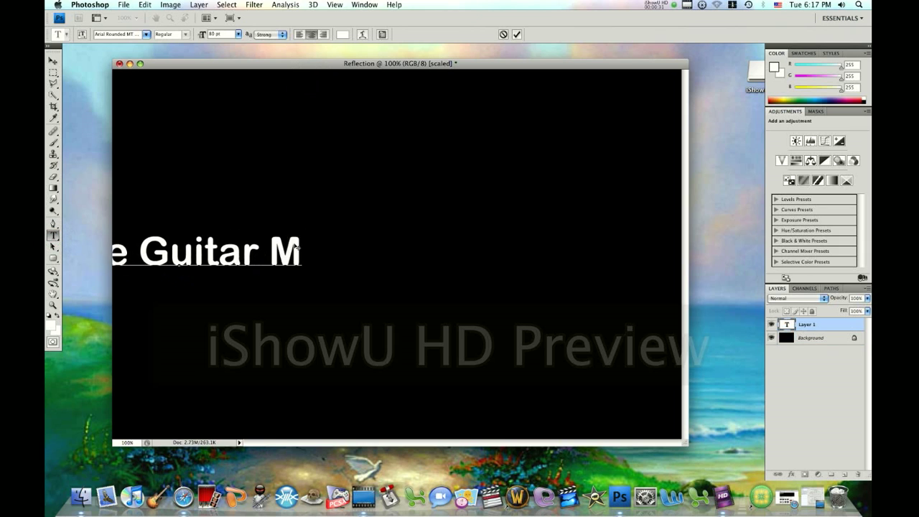
left_click(53, 61)
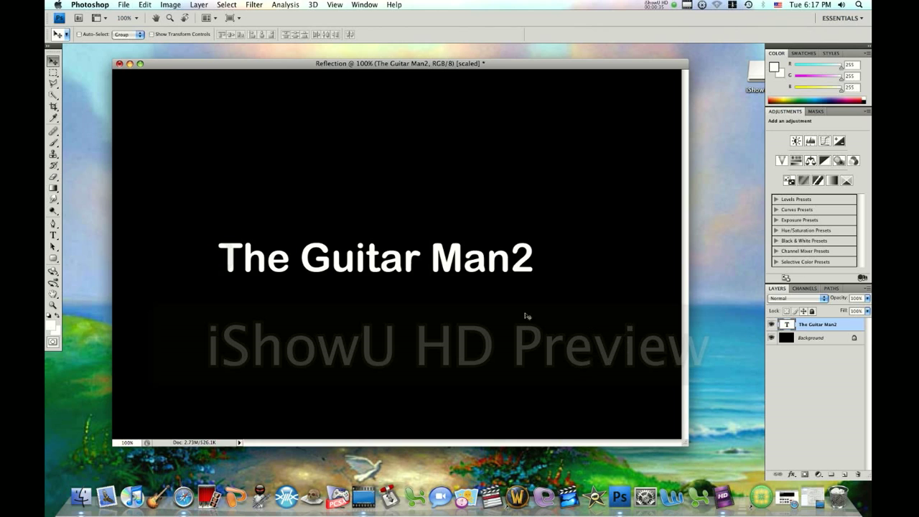
Duplicate the title layer and flip the copy vertically beneath the original
right_click(817, 325)
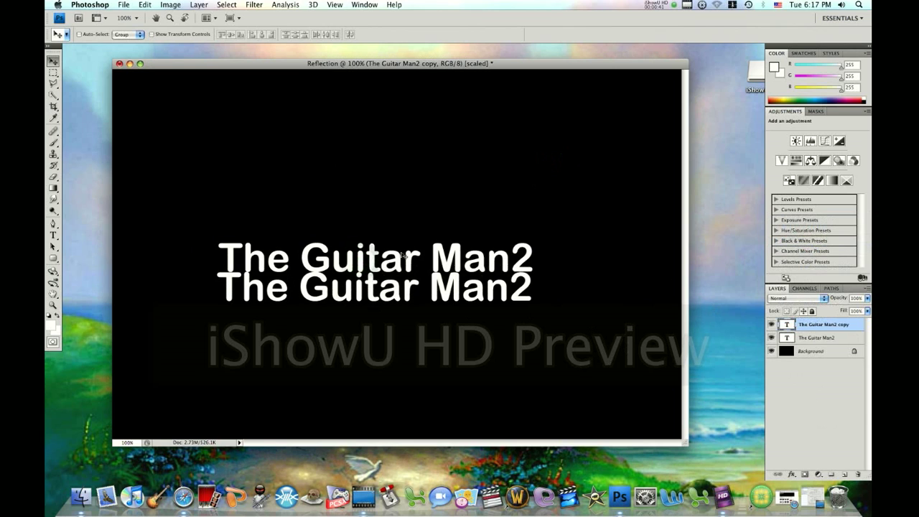
left_click(144, 5)
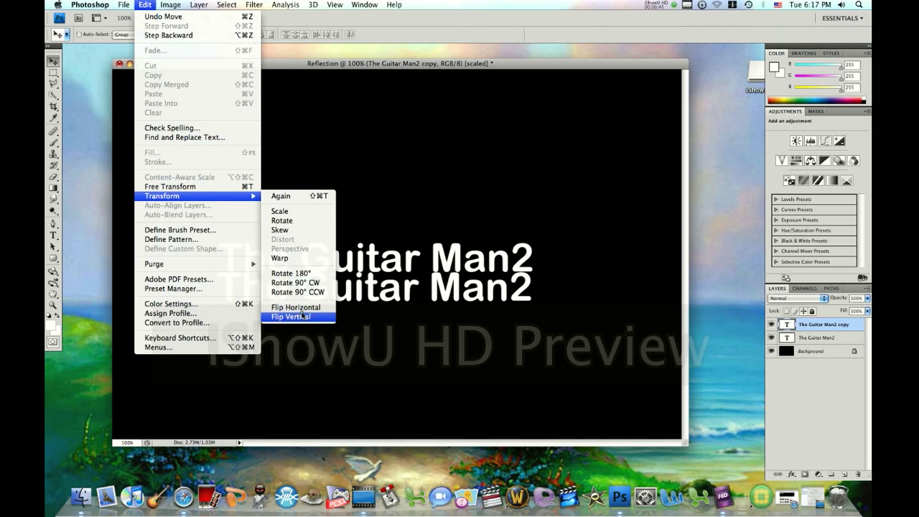
left_click(290, 318)
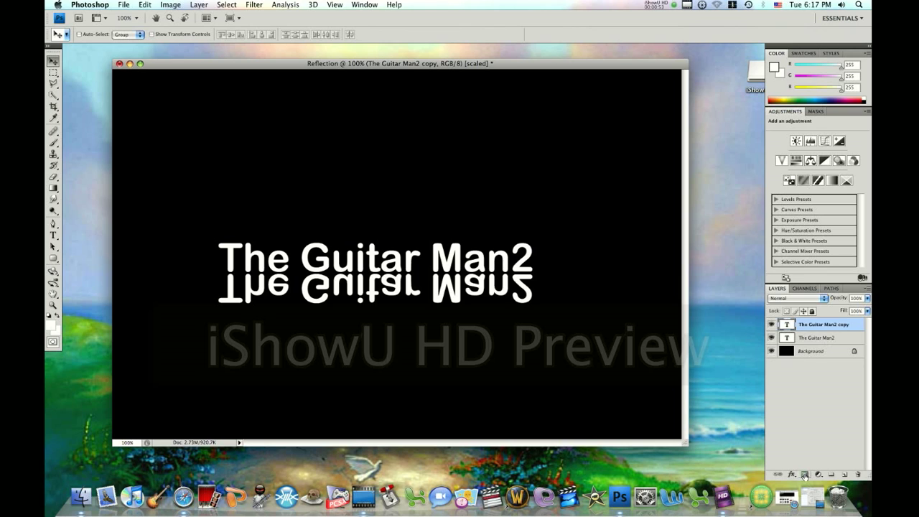
Add a layer mask to the flipped copy with a black-to-white gradient fading downward
left_click(804, 474)
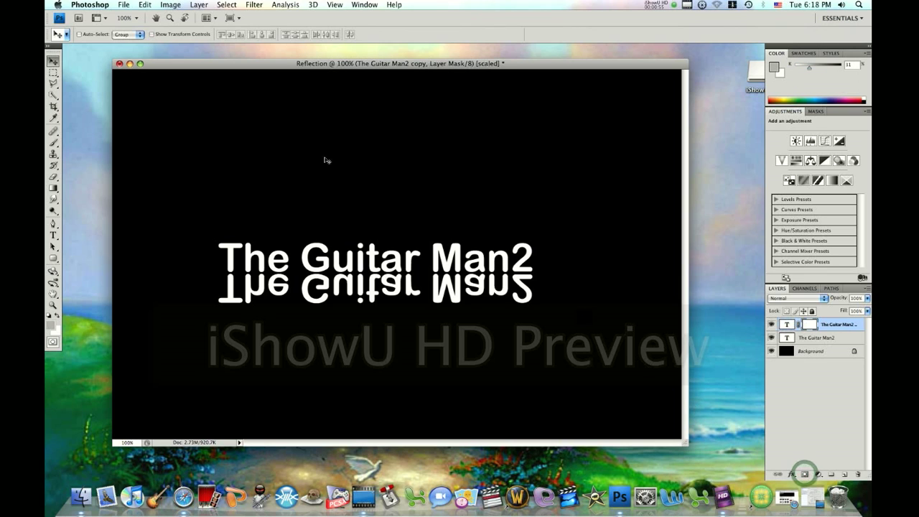
left_click(51, 187)
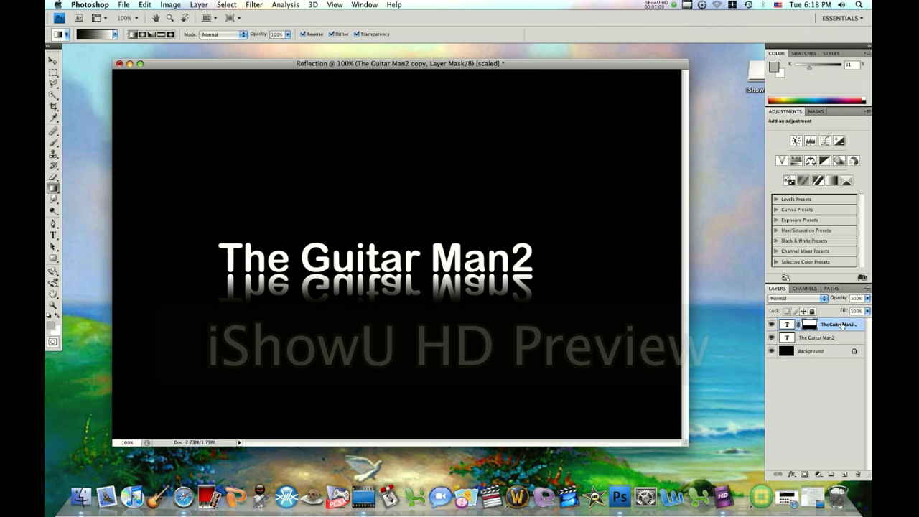
Lower the reflection layer's opacity so the mirrored title appears fainter
left_click(868, 297)
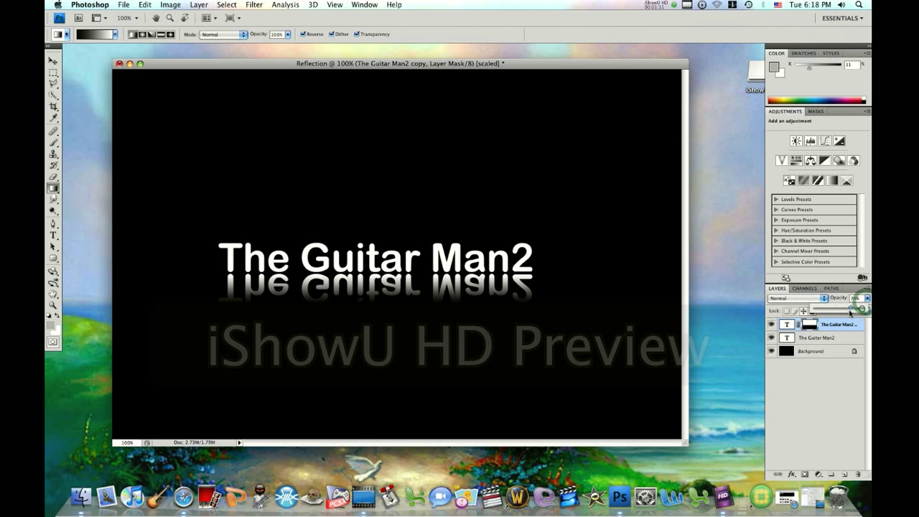
left_click_drag(851, 309, 834, 309)
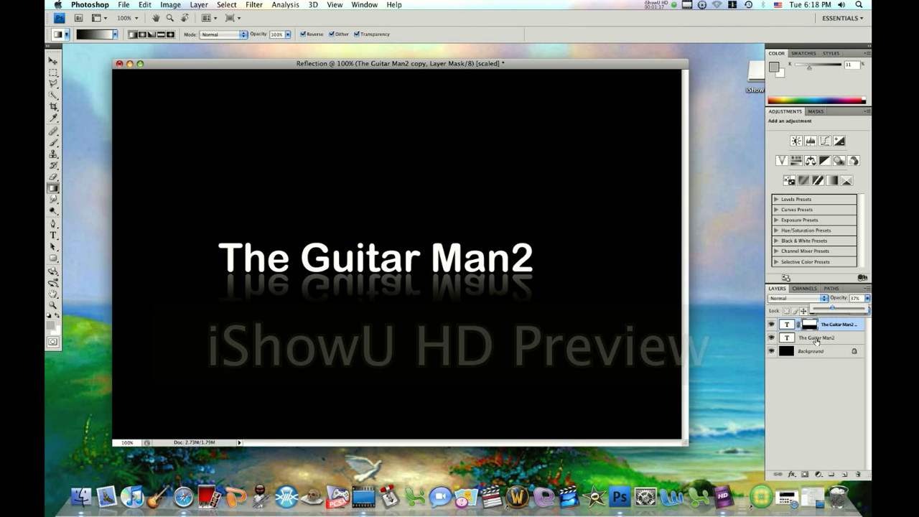
left_click(833, 325)
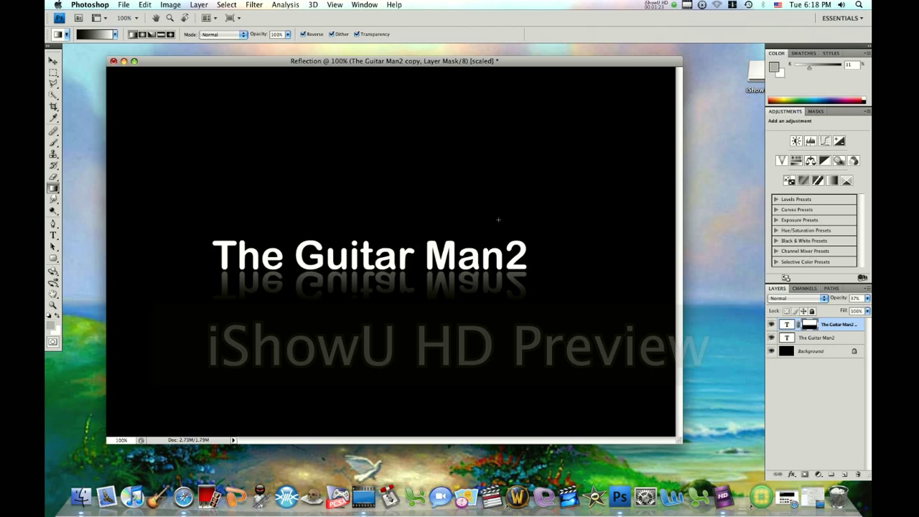
mouse_move(253, 441)
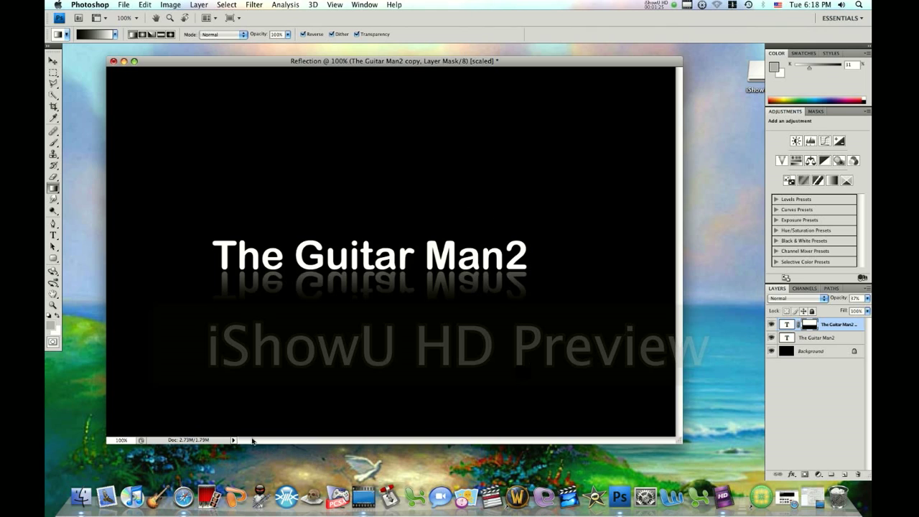
mouse_move(207, 290)
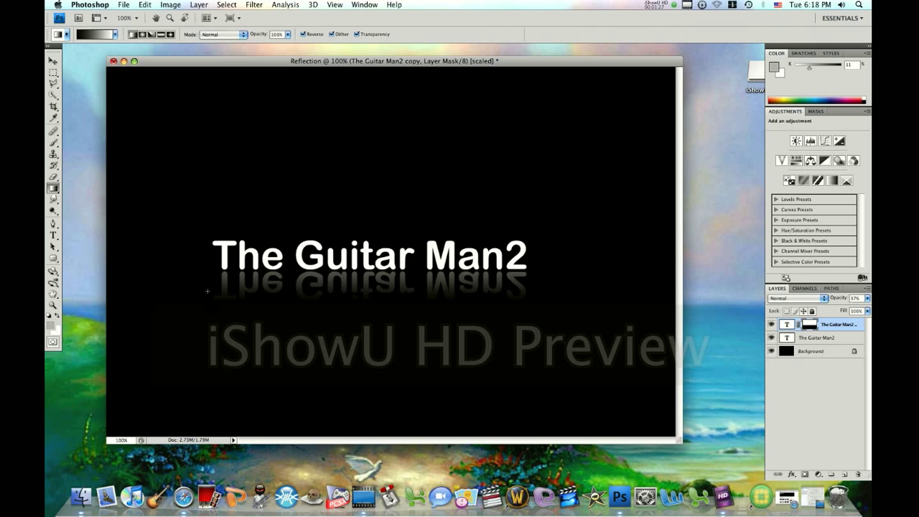
mouse_move(319, 166)
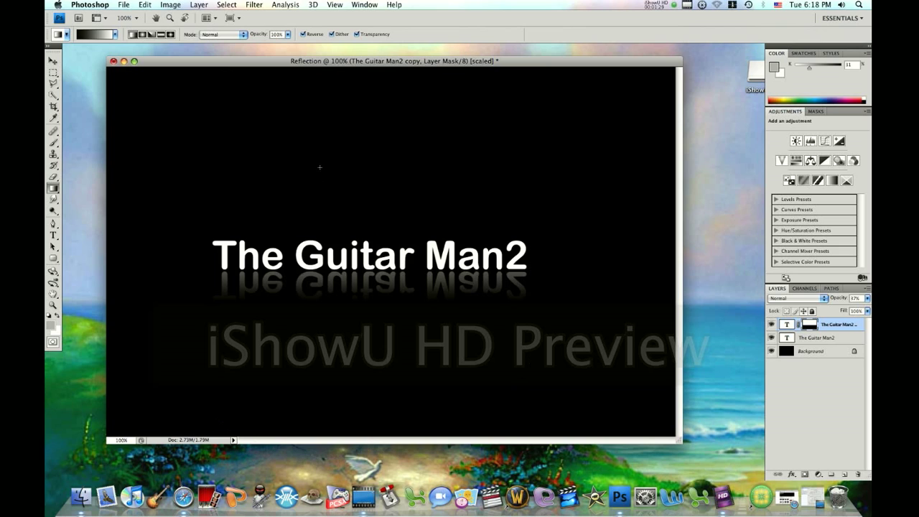
left_click(658, 5)
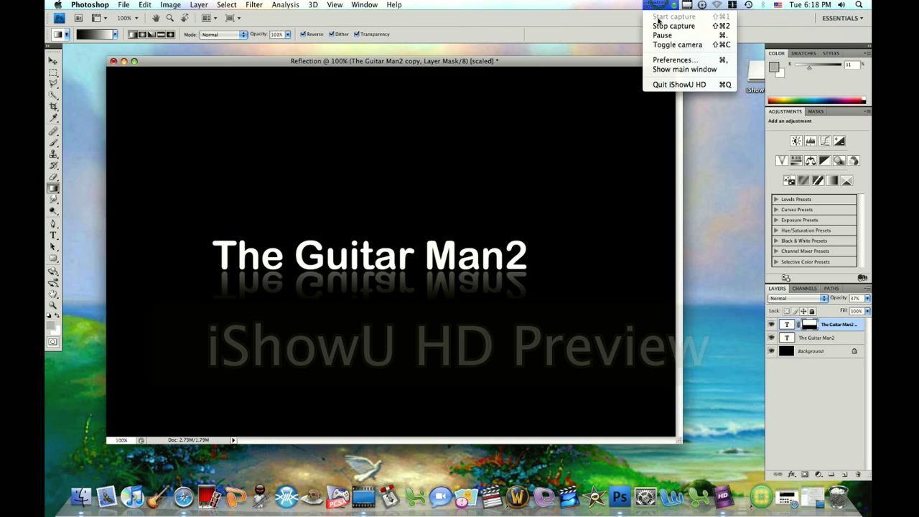